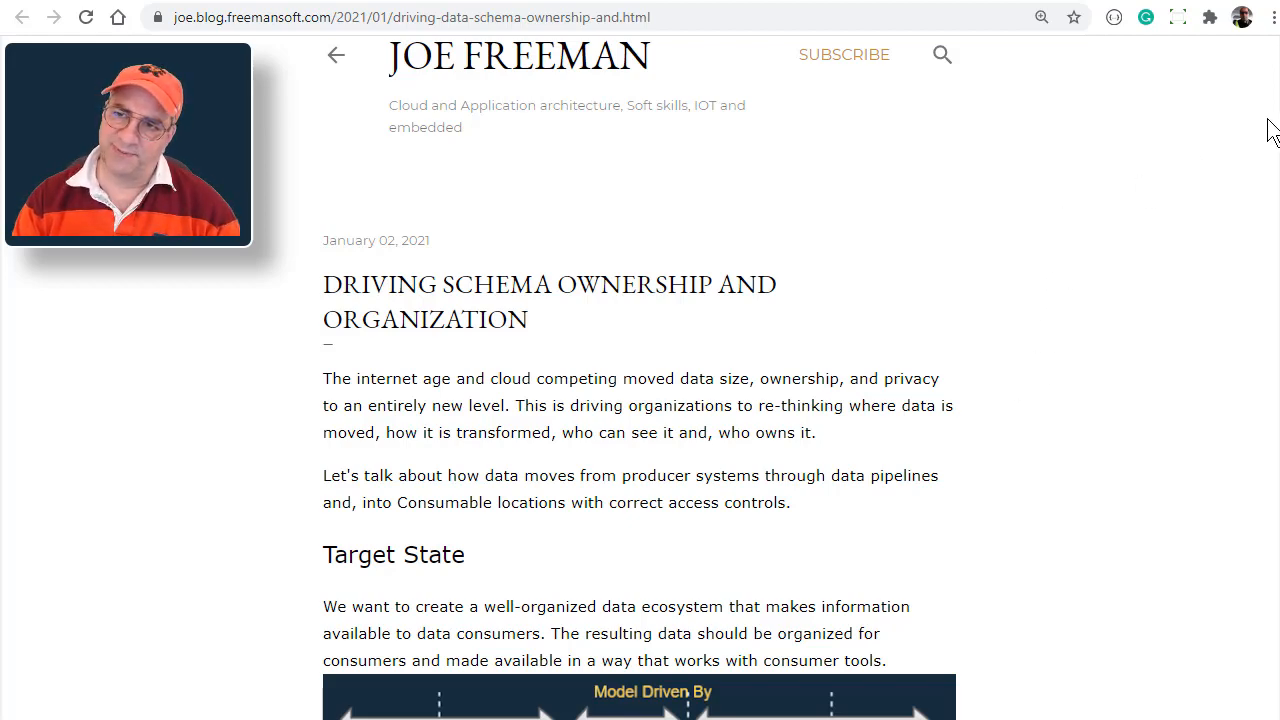
# Scroll down the post to the Target State heading and its pipeline diagram
pyautogui.scroll(-3)
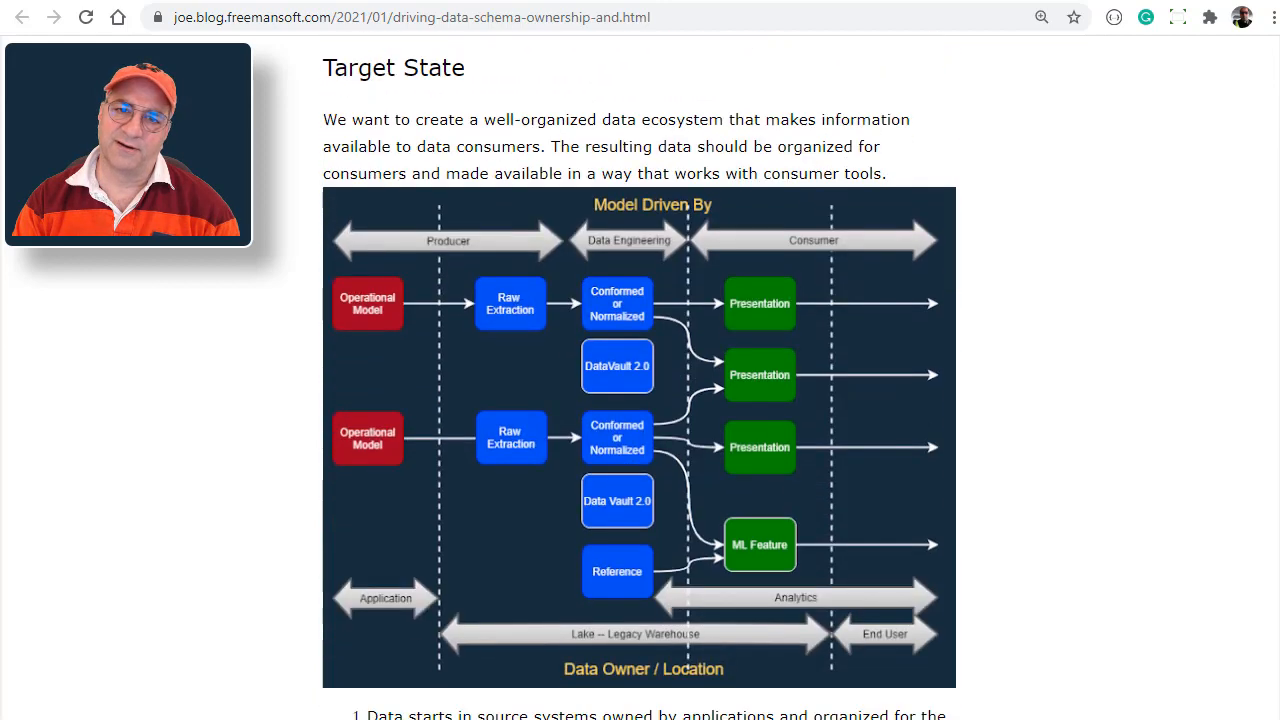
pyautogui.scroll(-3)
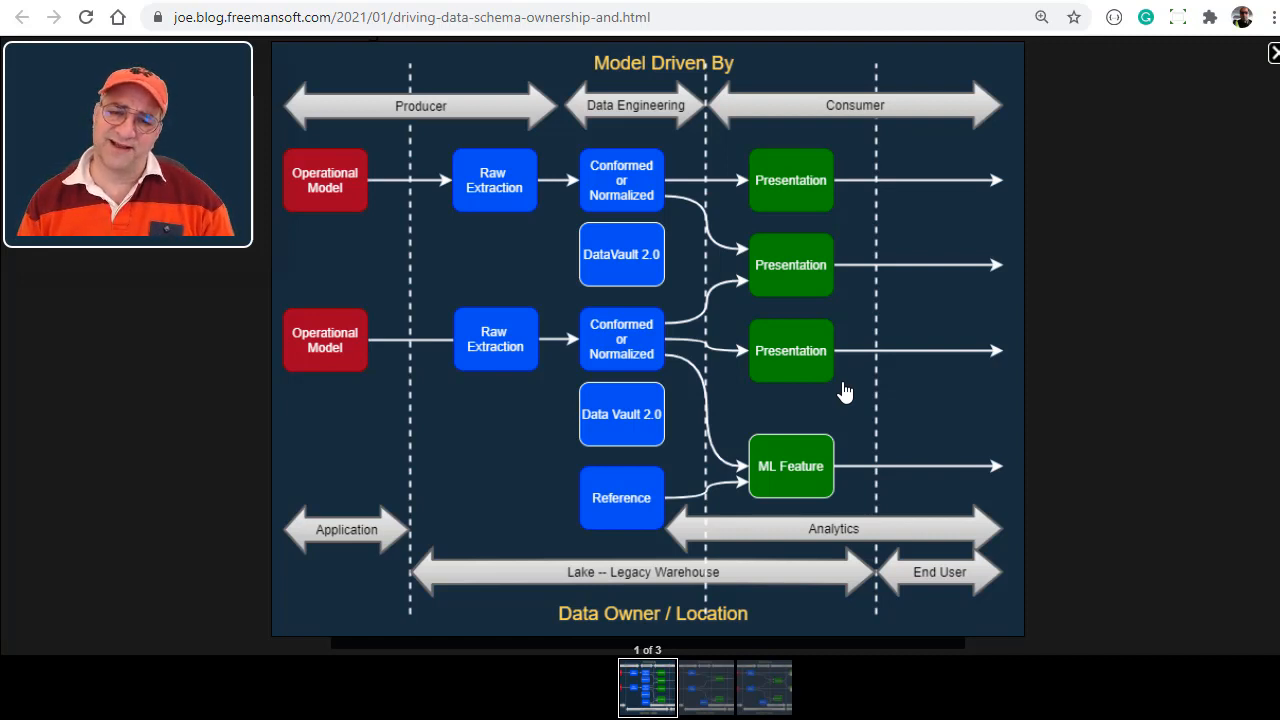
pyautogui.moveTo(1144, 458)
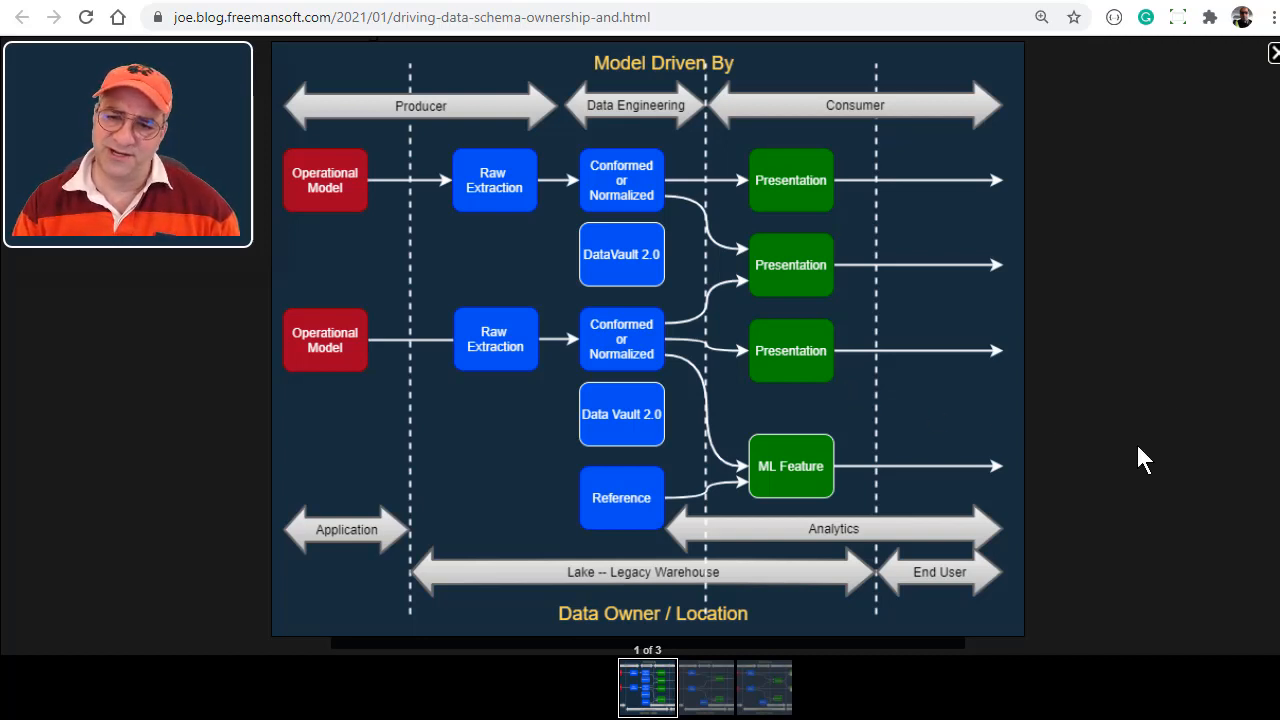
pyautogui.moveTo(1158, 435)
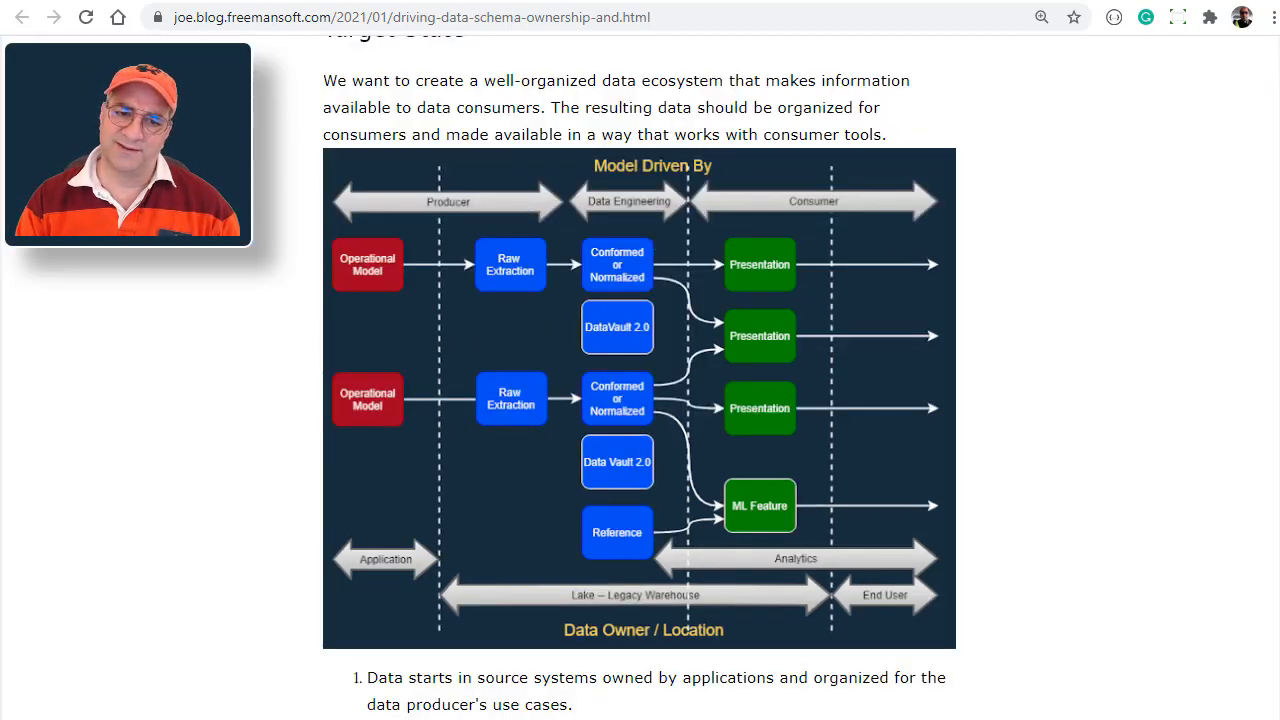
# Read through the numbered pipeline steps and the Data Engineering lane's three standard formats
pyautogui.scroll(-3)
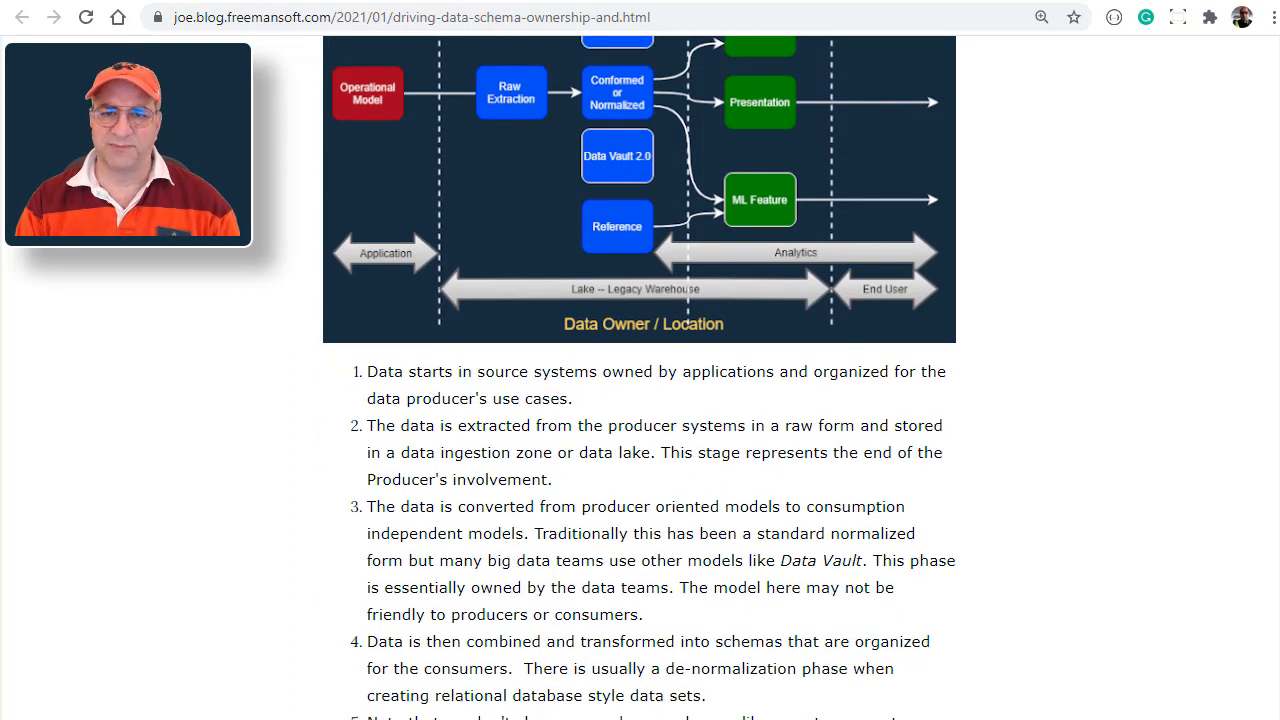
pyautogui.scroll(-3)
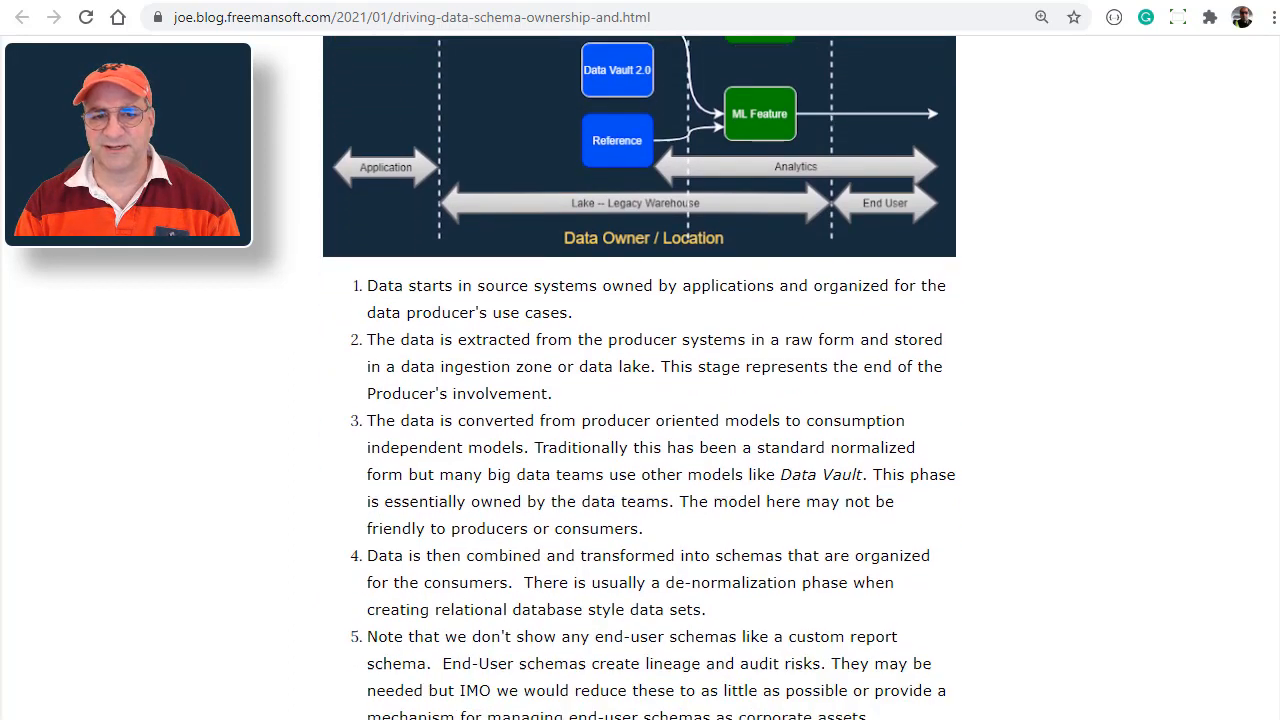
pyautogui.scroll(-3)
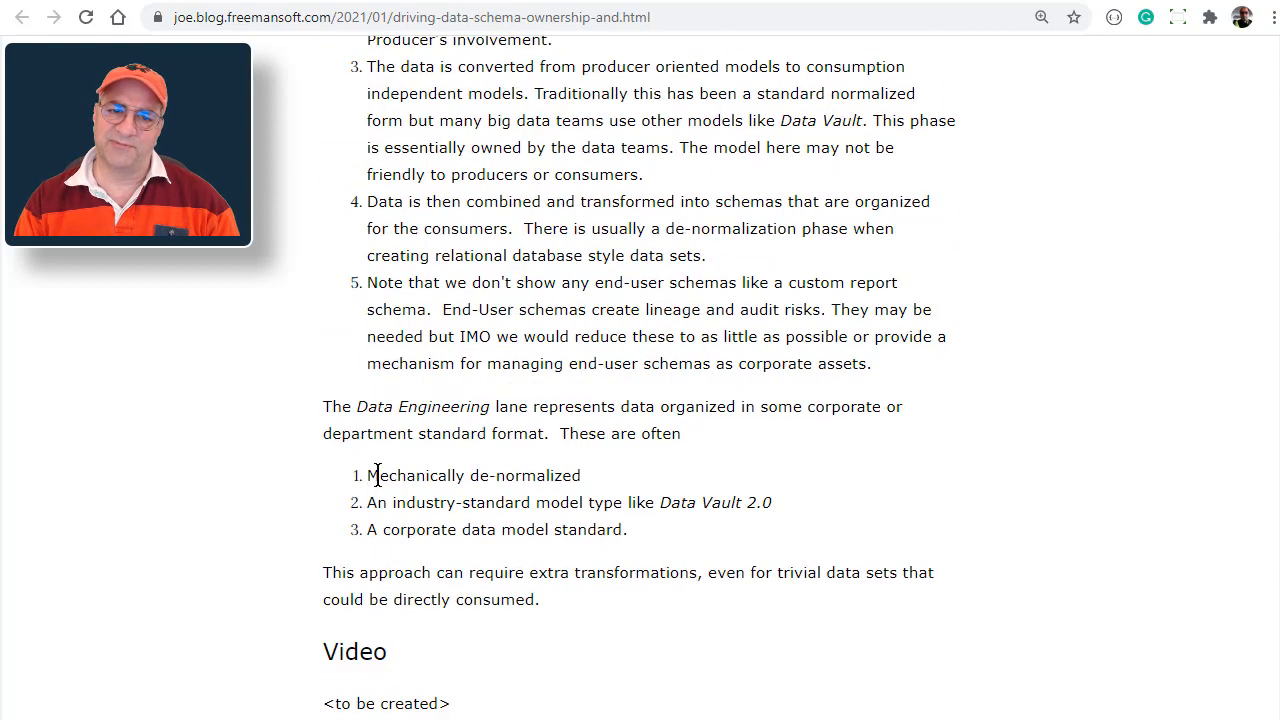
pyautogui.moveTo(367, 475); pyautogui.dragTo(628, 529)
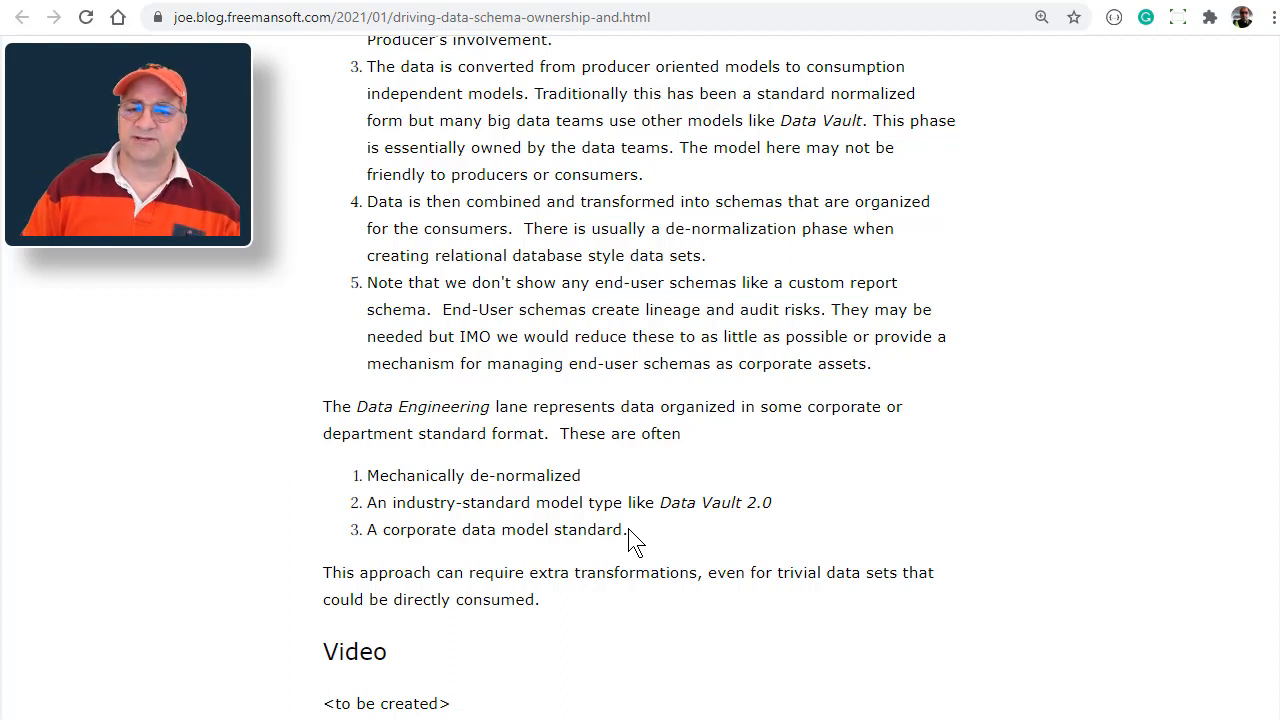
pyautogui.moveTo(1243, 266)
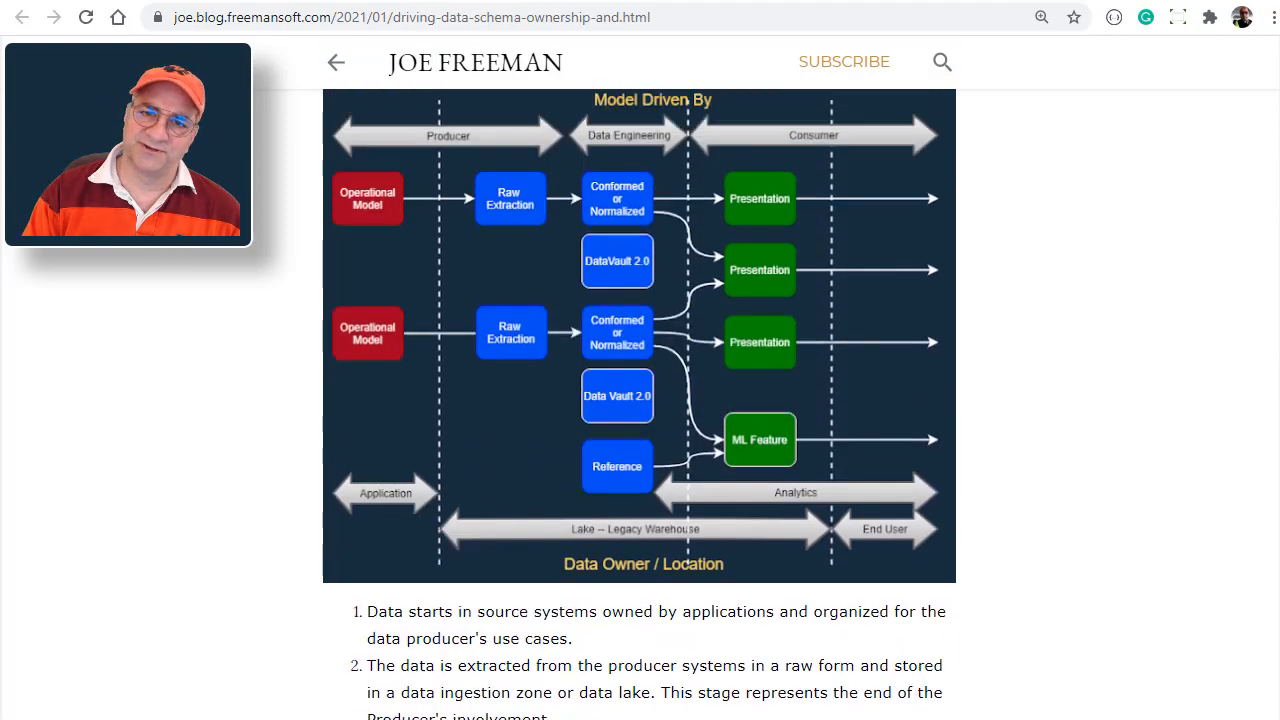
# Scroll up the post toward the Common Current State diagram
pyautogui.scroll(3)
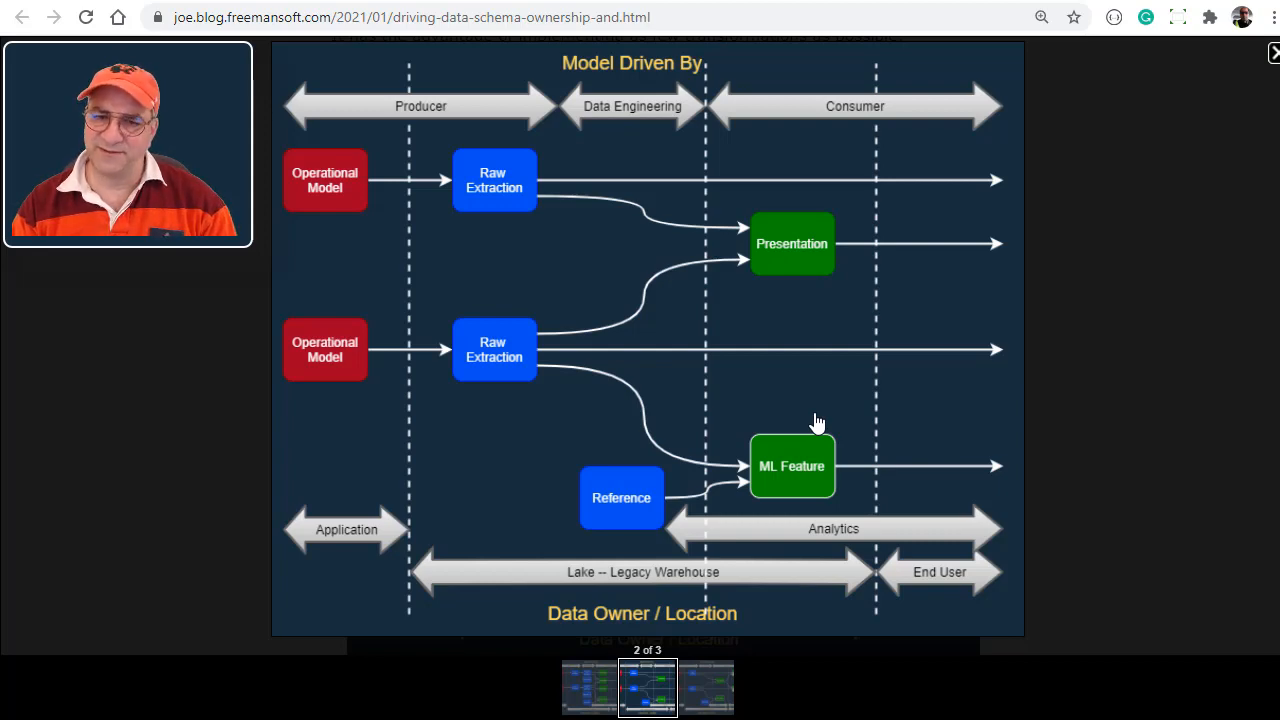
pyautogui.click(1271, 52)
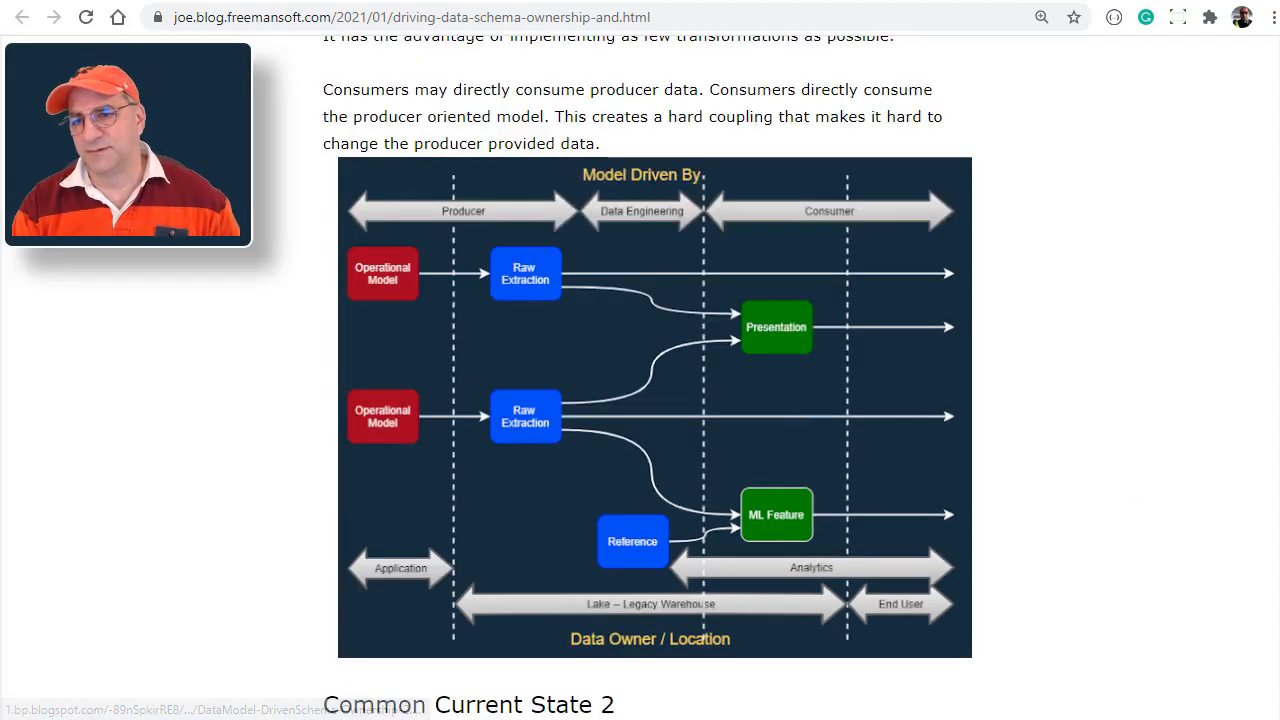
pyautogui.scroll(-3)
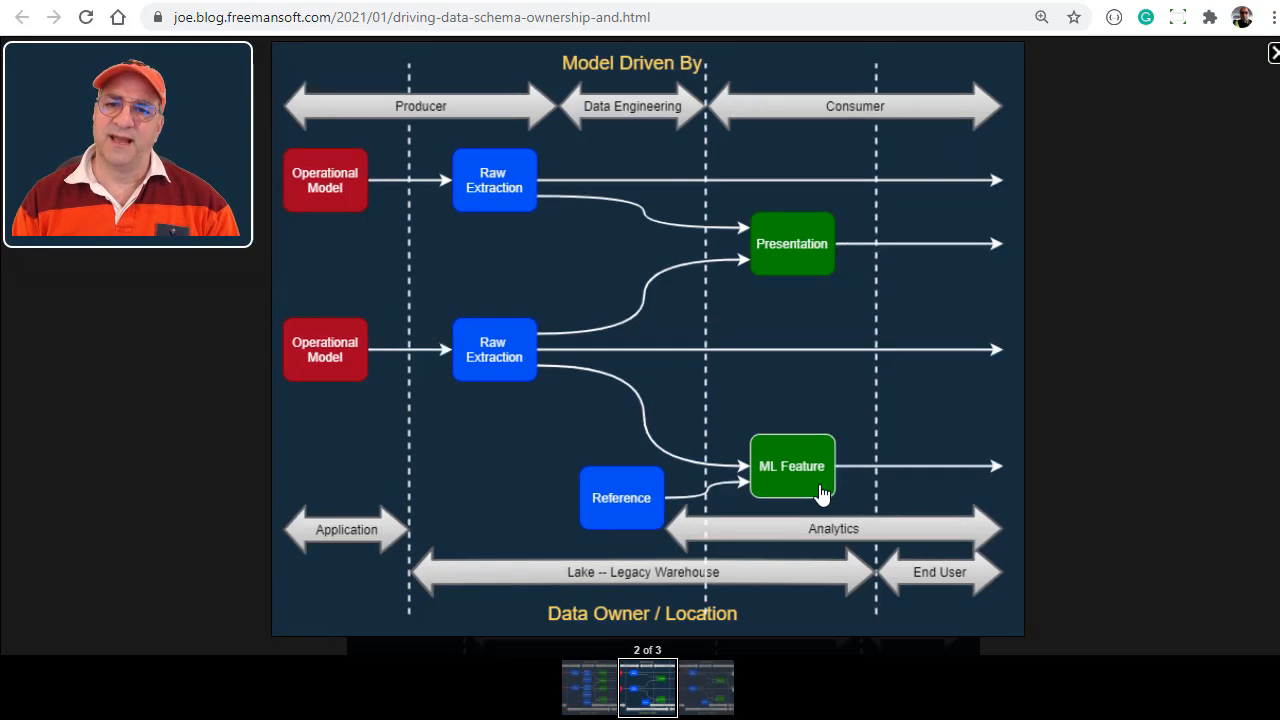
# Pick the first lightbox thumbnail to show the target-state diagram, image 1 of 3
pyautogui.click(587, 693)
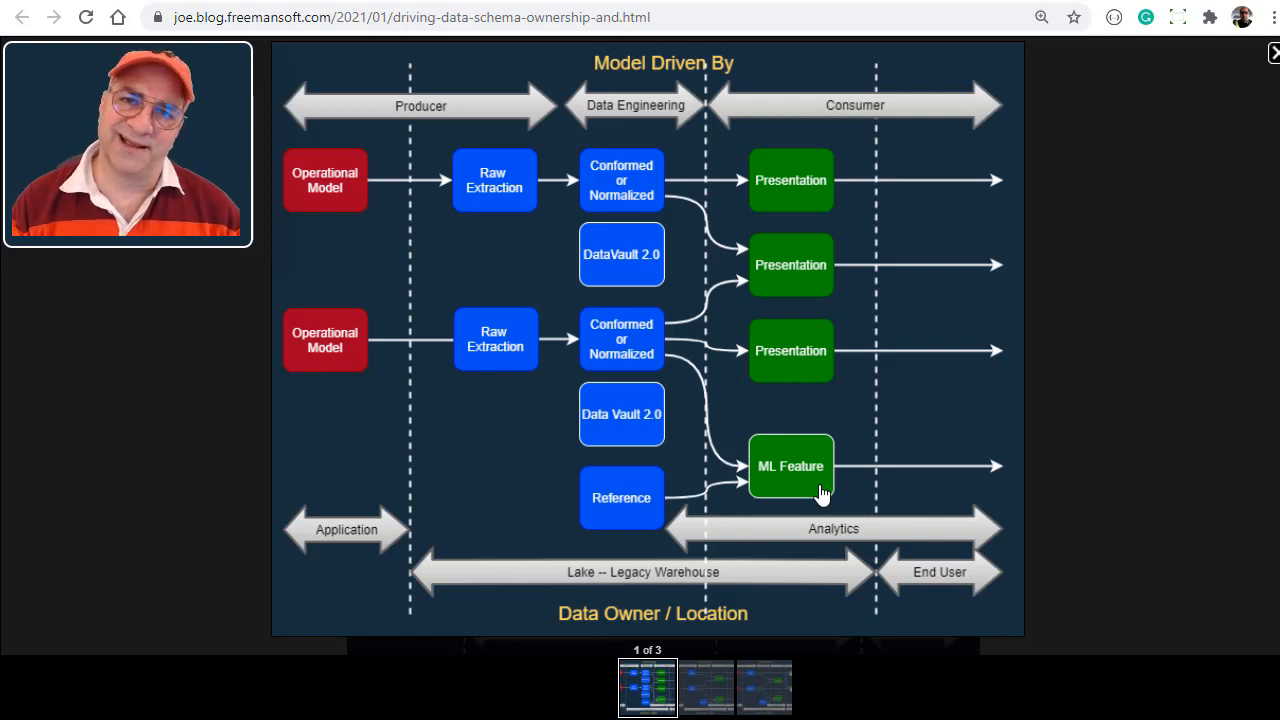
pyautogui.moveTo(892, 553)
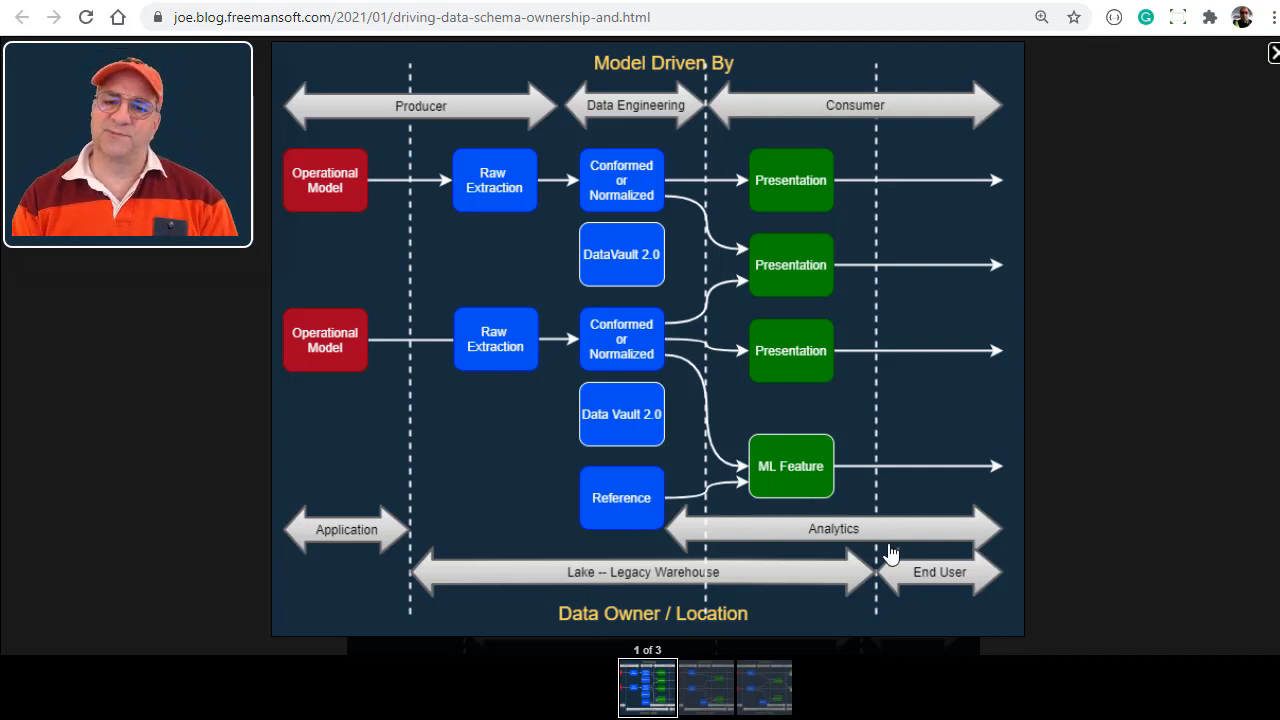